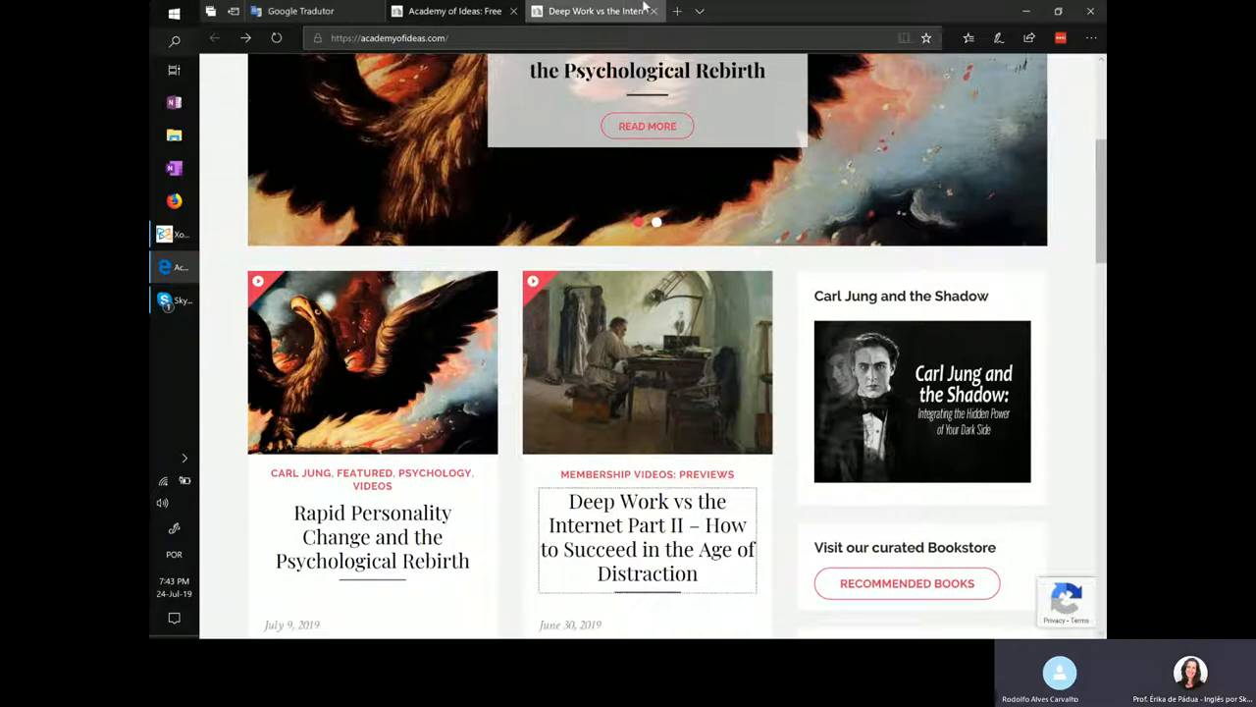
mouse_move(594, 11)
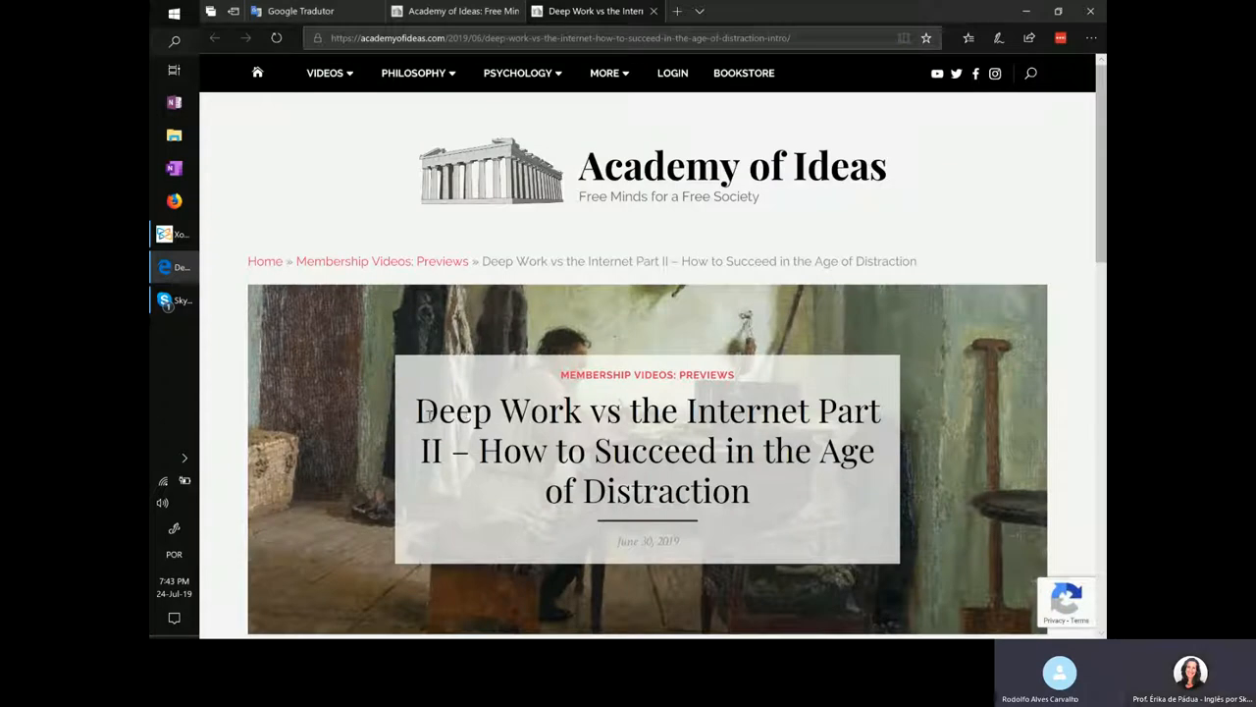
Highlight the 'Deep Work vs the Internet' title words on the article page
drag(414, 409, 800, 409)
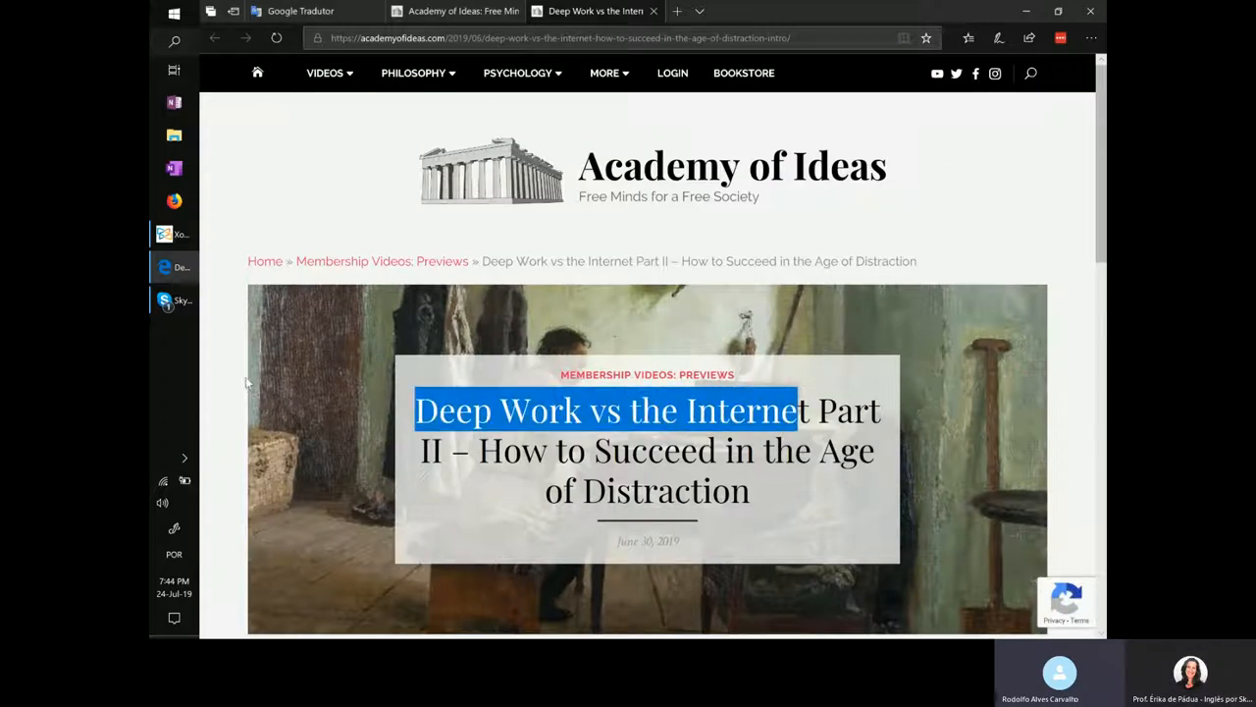
mouse_move(240, 359)
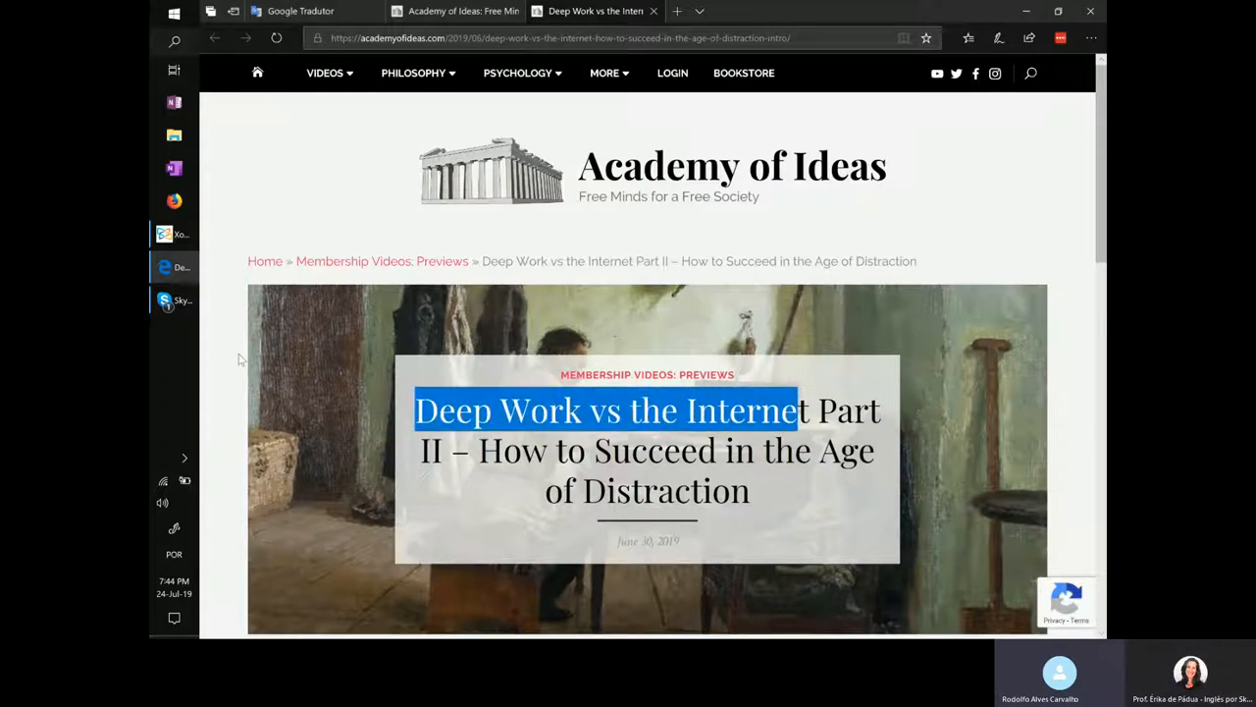
mouse_move(151, 368)
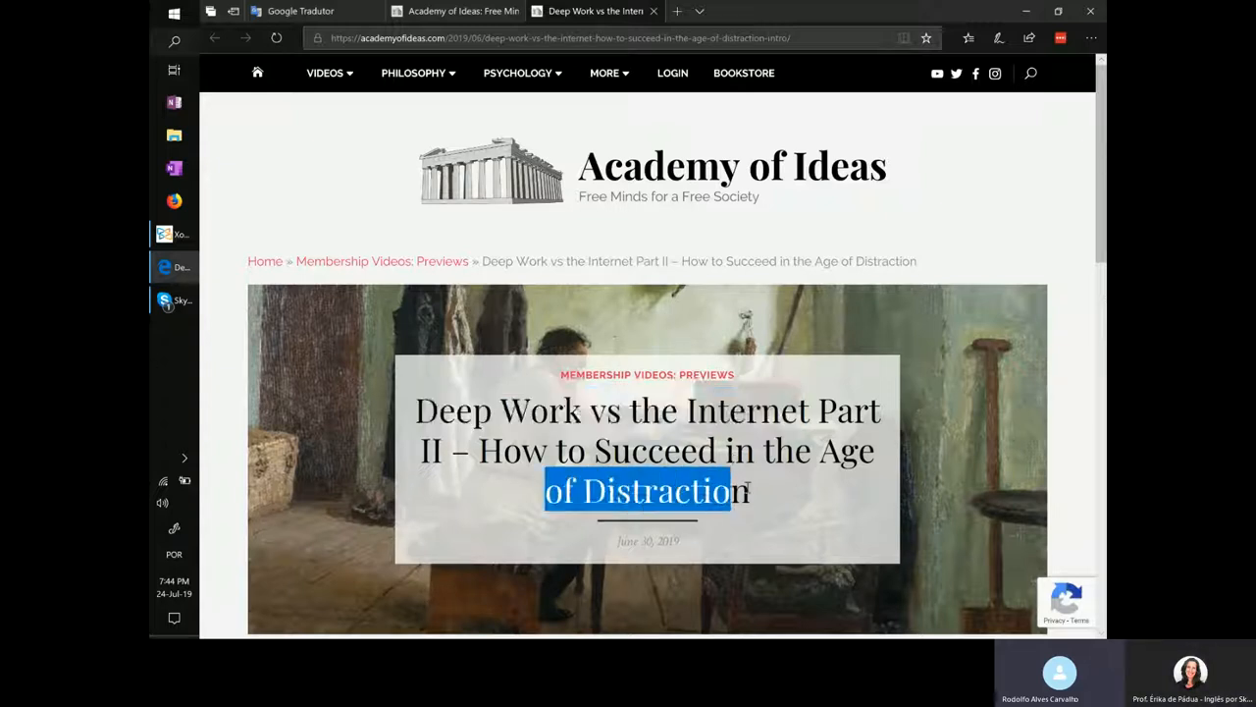
scroll(down, 3)
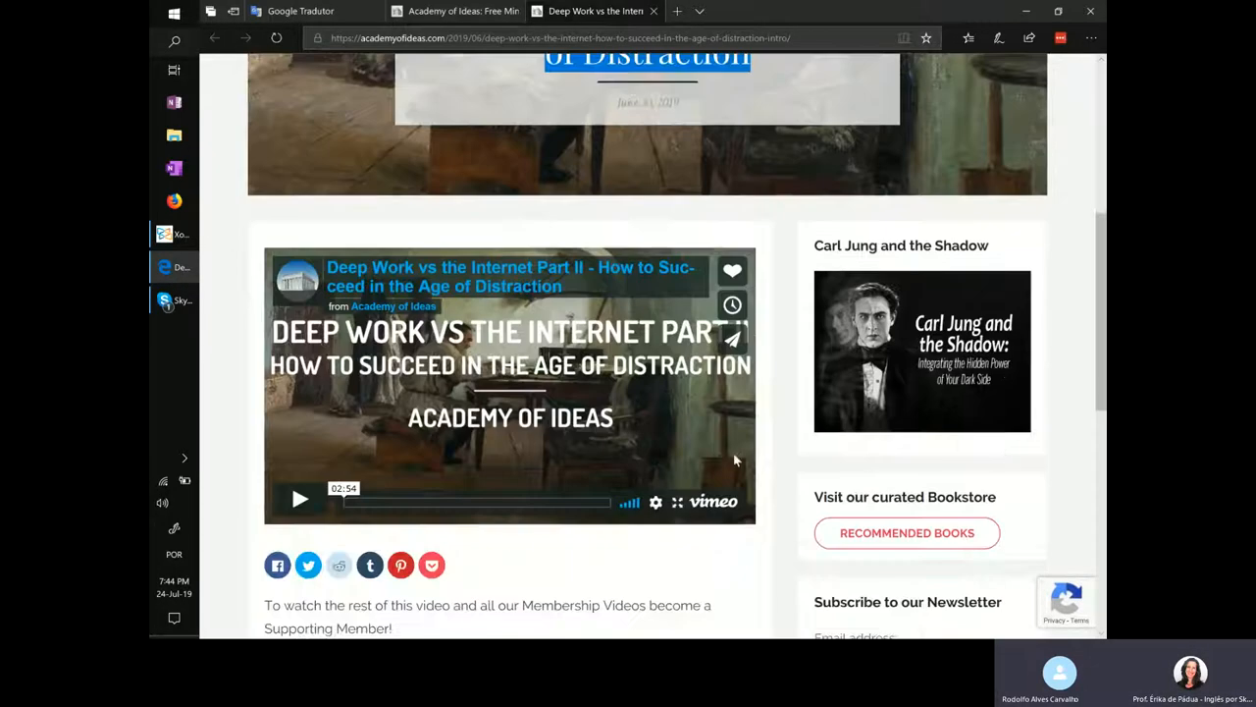
scroll(down, 3)
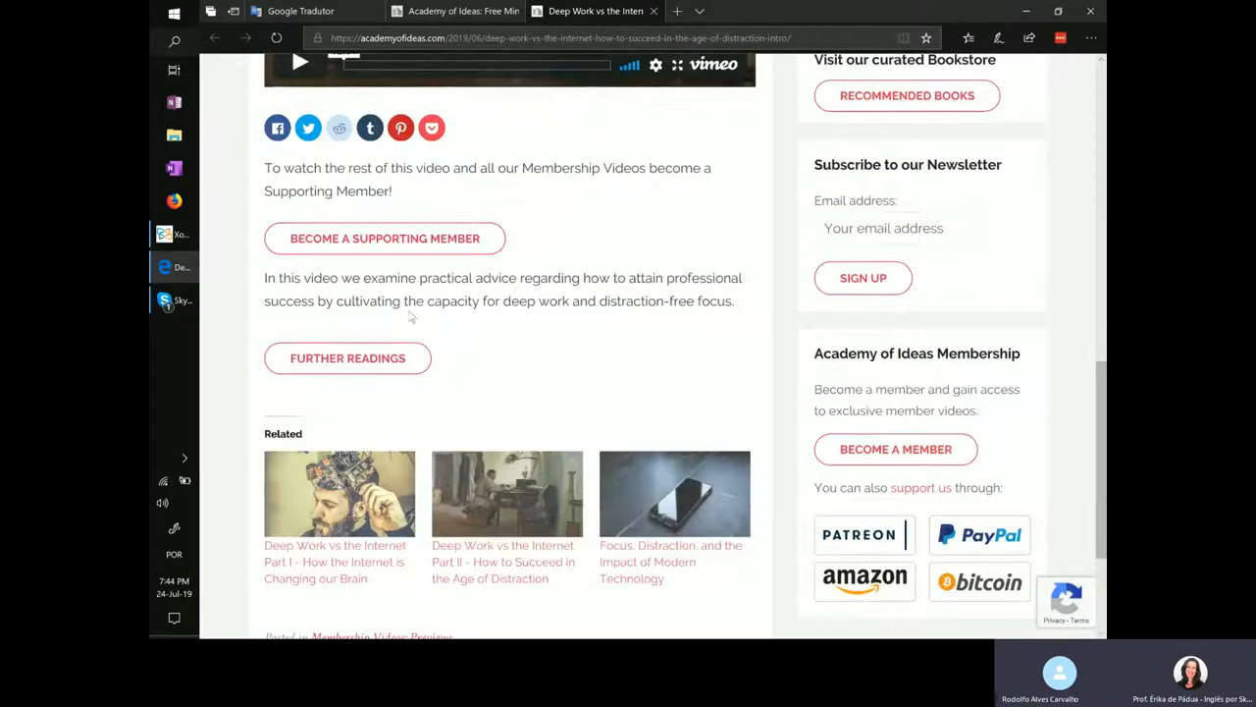
scroll(down, 3)
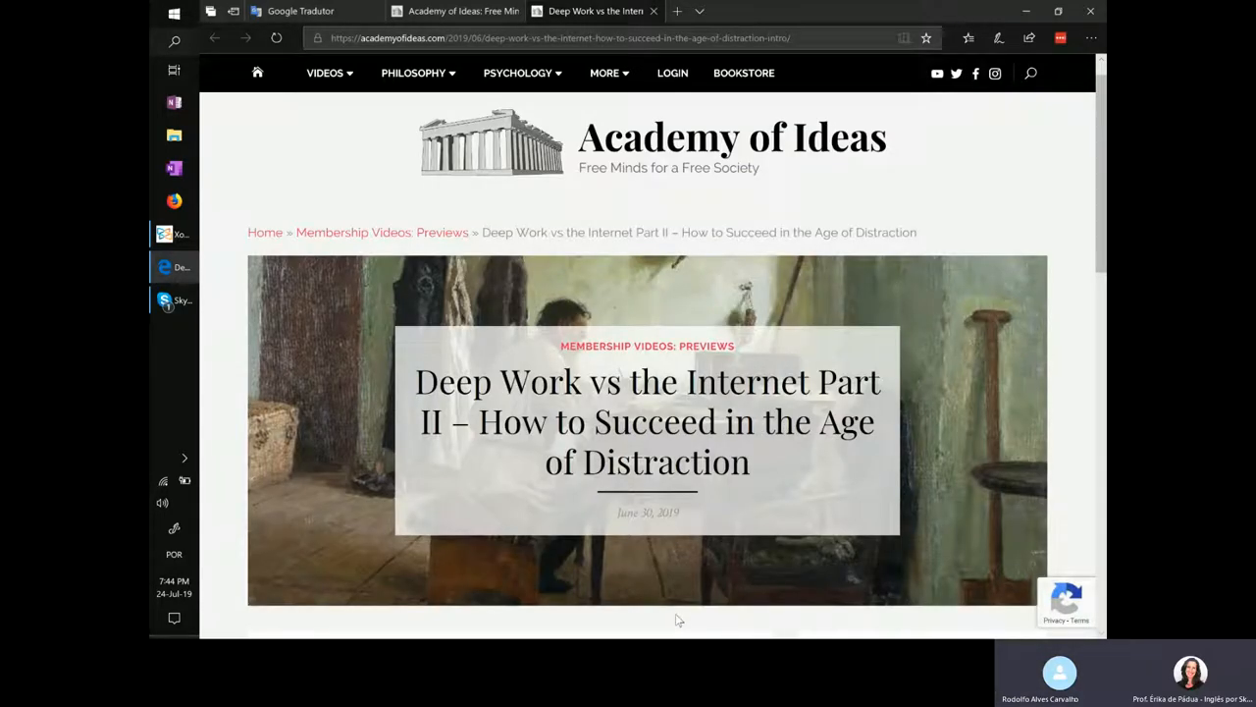
mouse_move(693, 621)
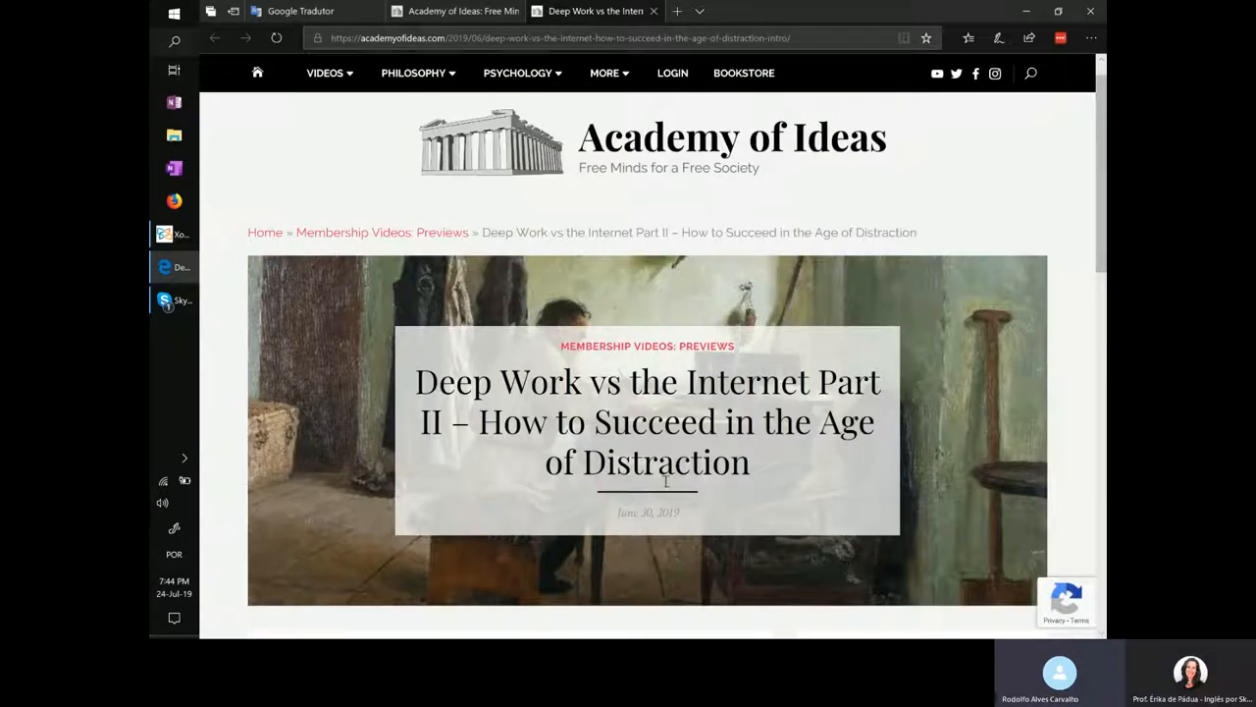
Play, pause and resume the Deep Work preview, then search 'a guerra' and open the listing
scroll(down, 3)
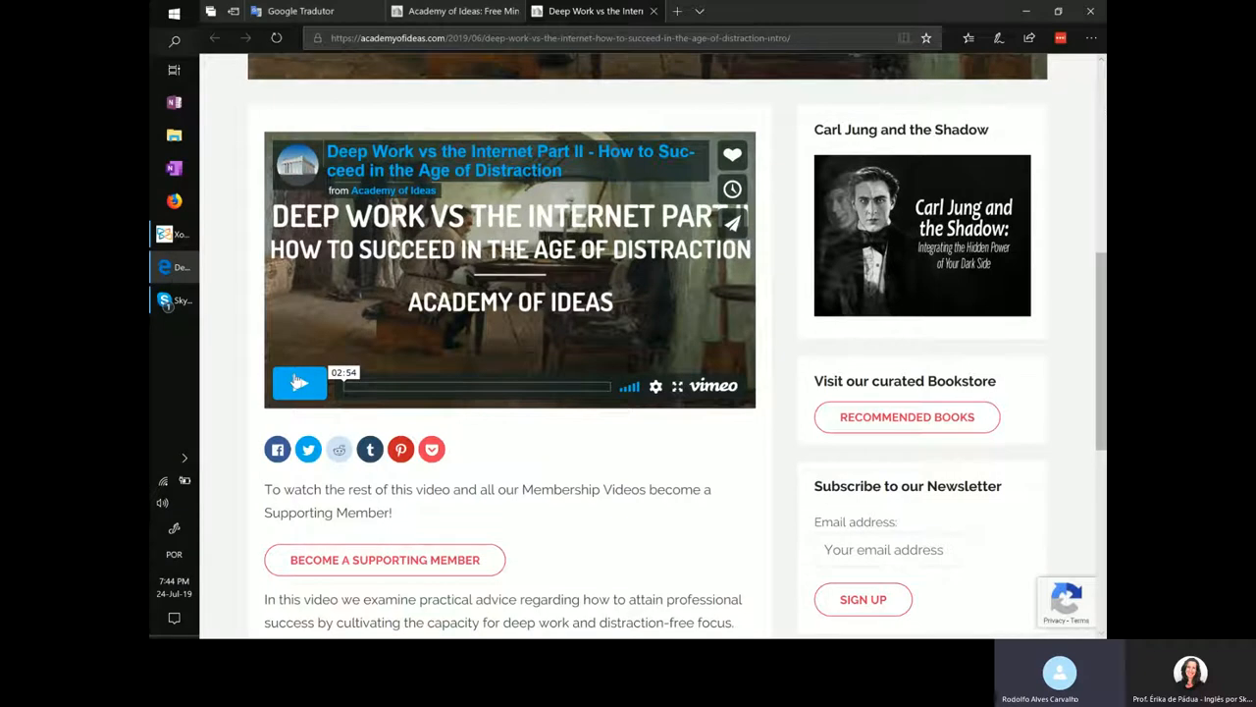
click(300, 383)
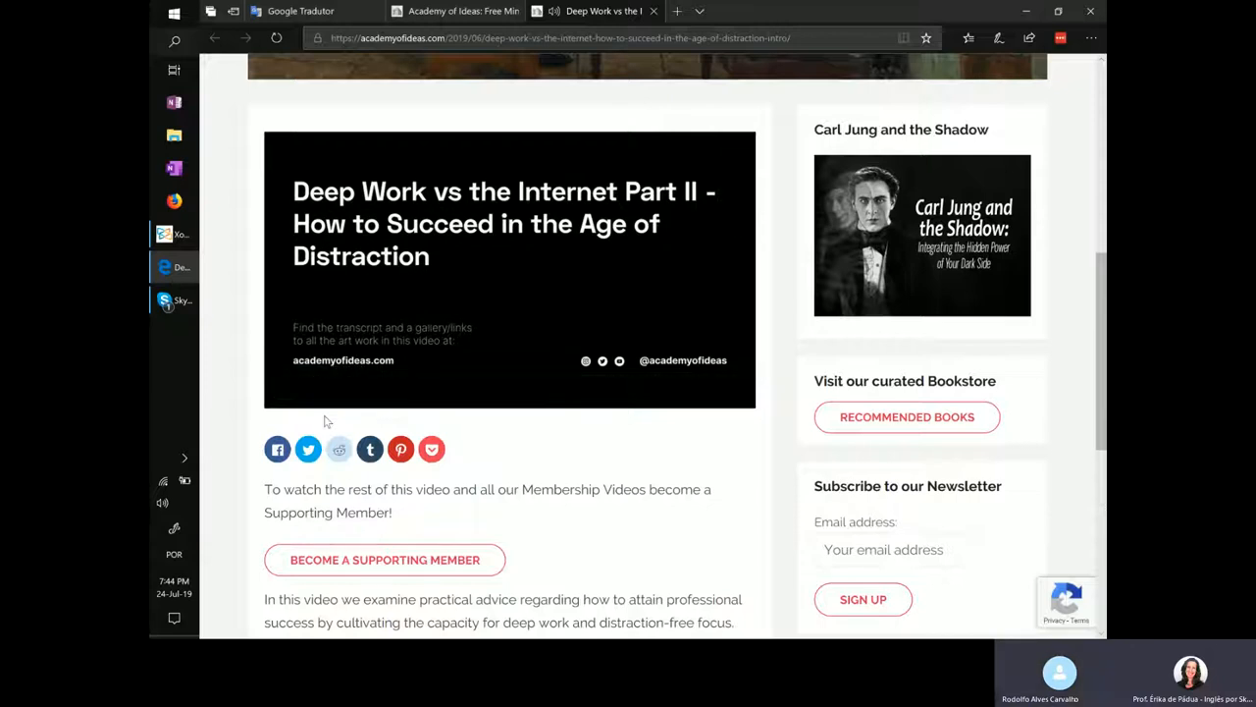
click(509, 269)
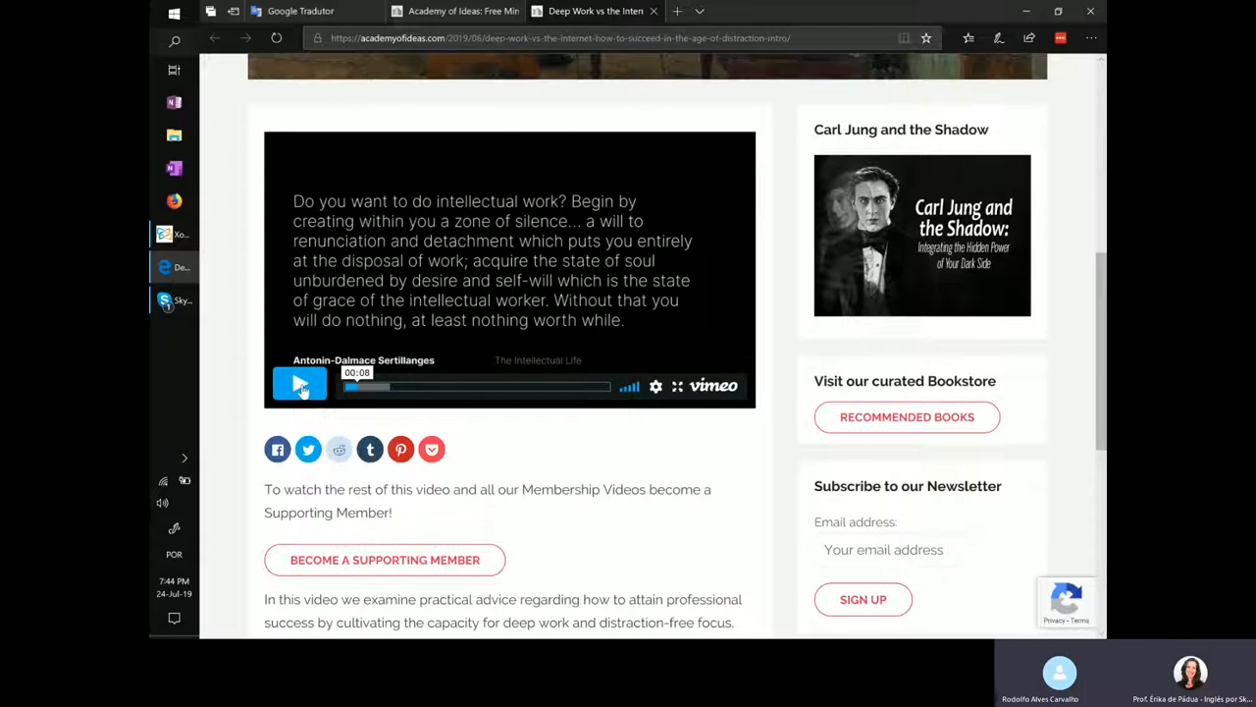
click(299, 383)
text(o)
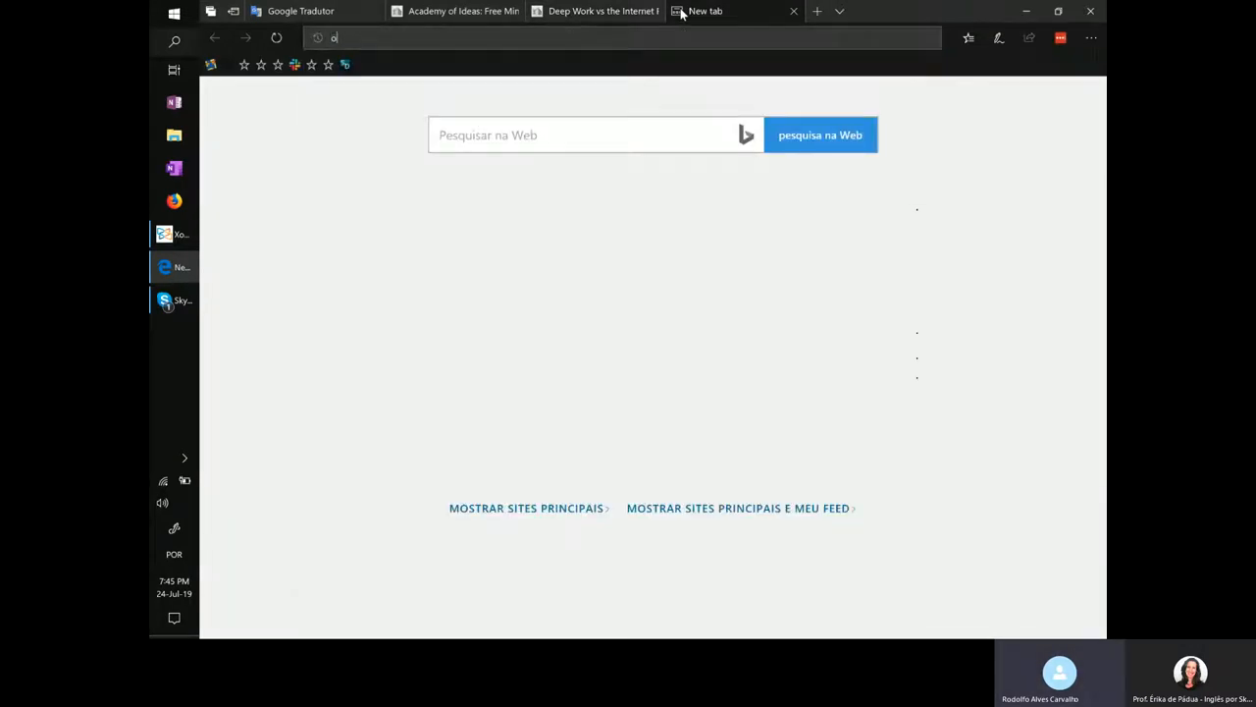
text(a guerra da arte)
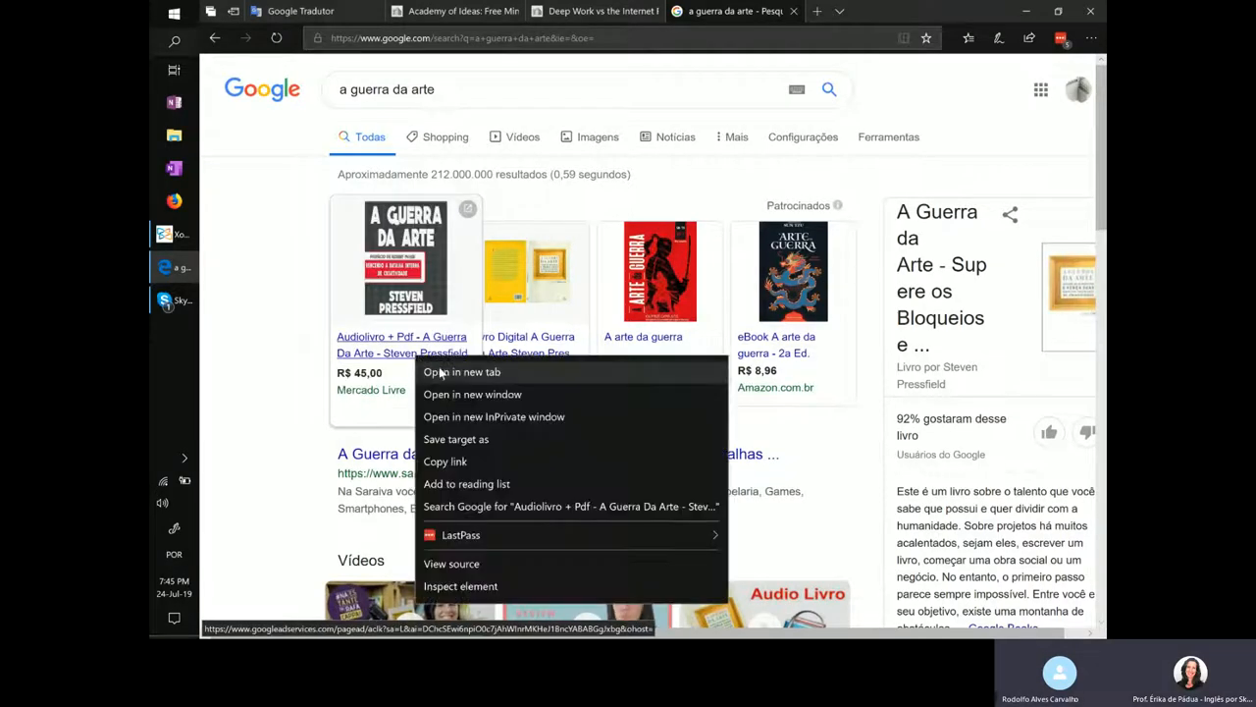
click(461, 372)
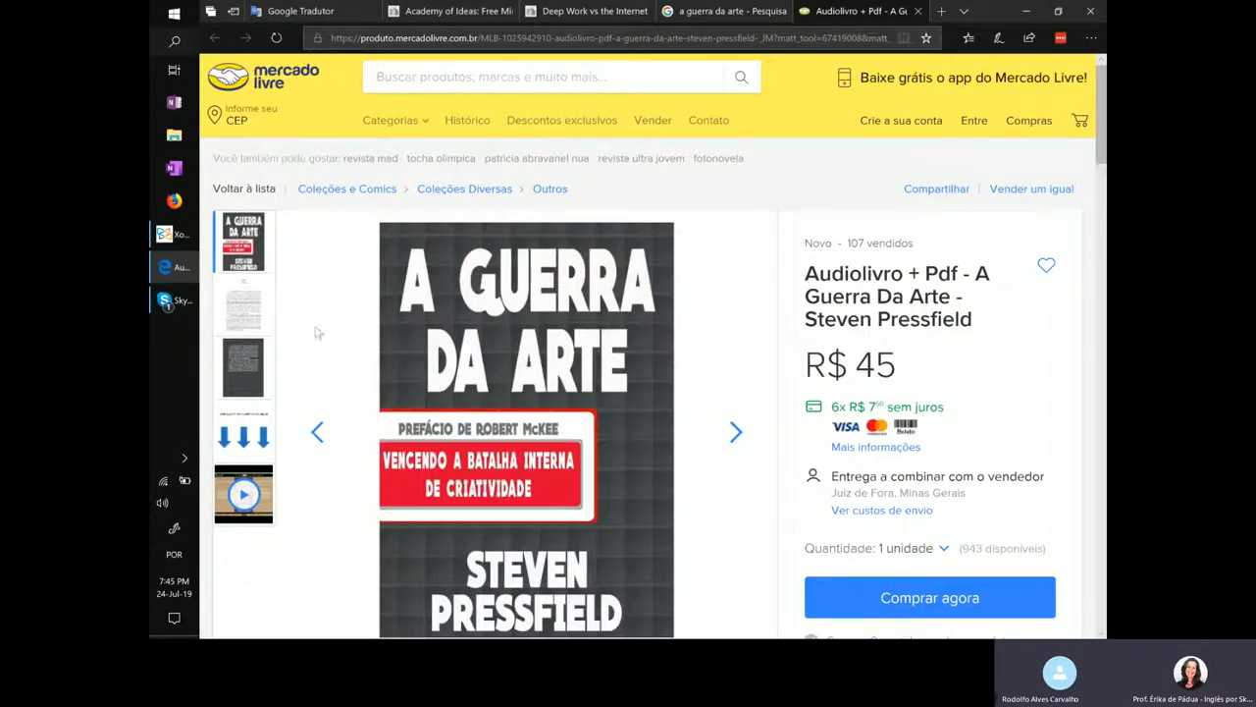
mouse_move(481, 432)
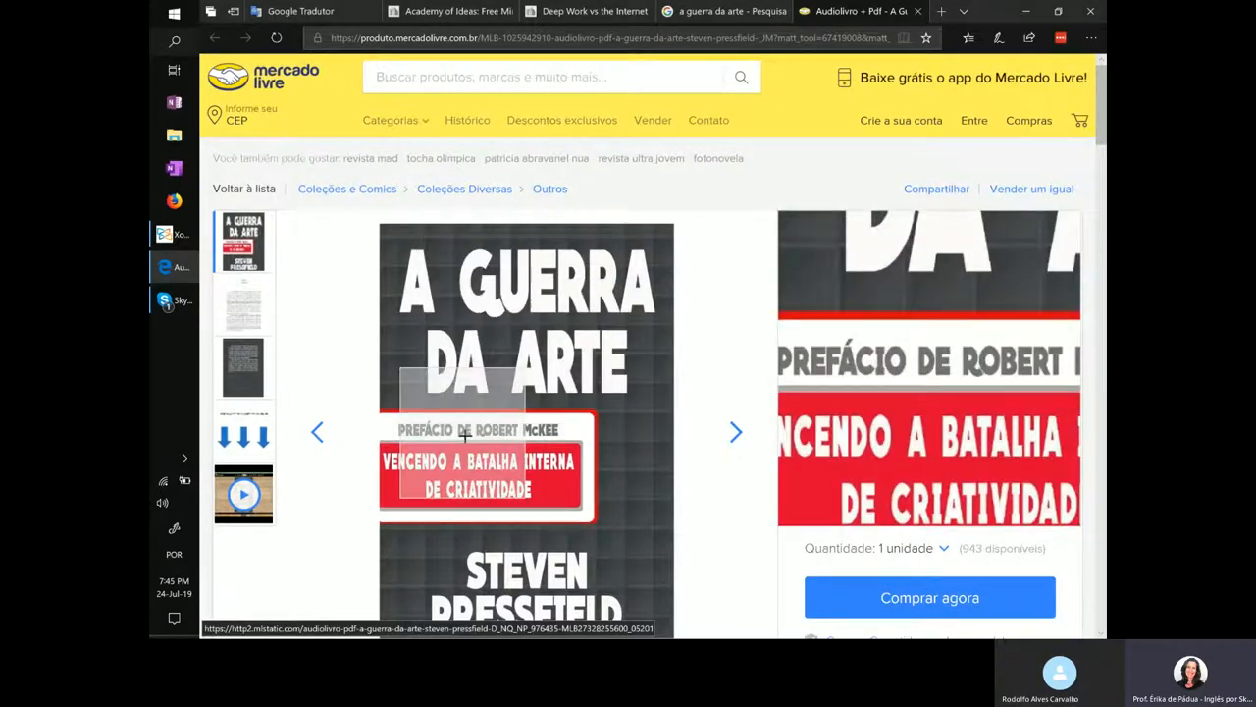
scroll(down, 3)
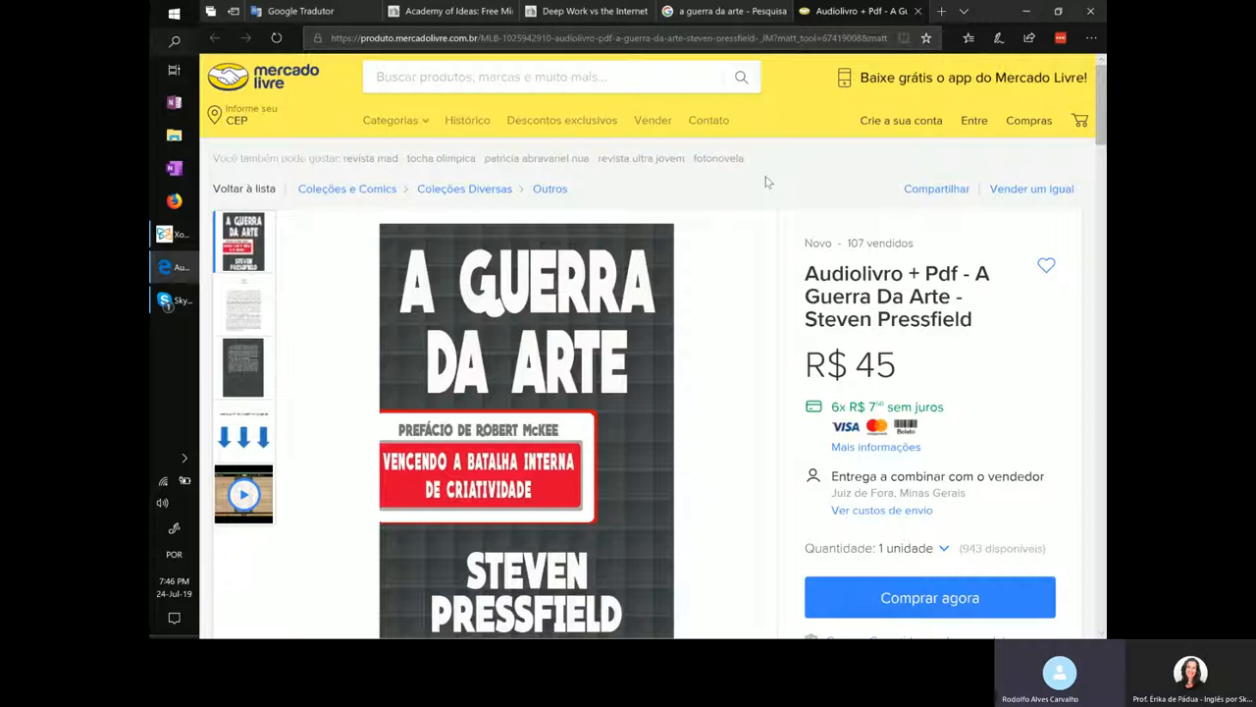
mouse_move(809, 76)
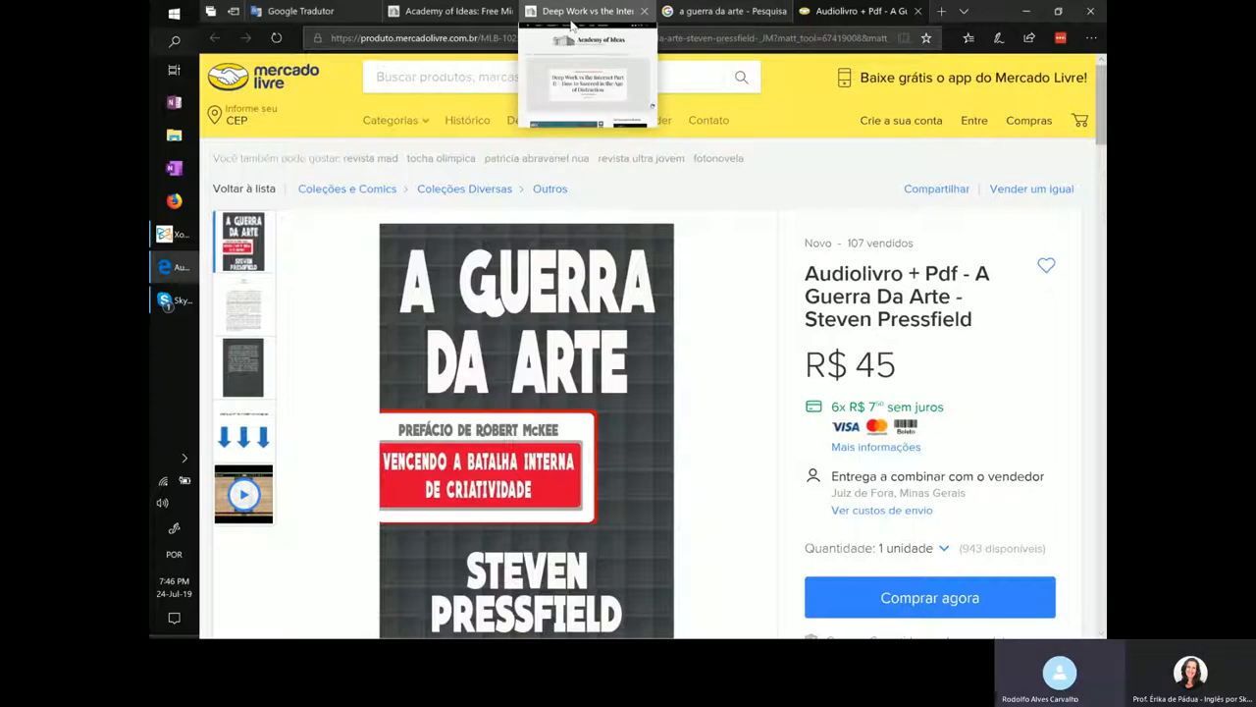
Return to the Deep Work vs the Internet tab and scroll up to the preview video
click(587, 11)
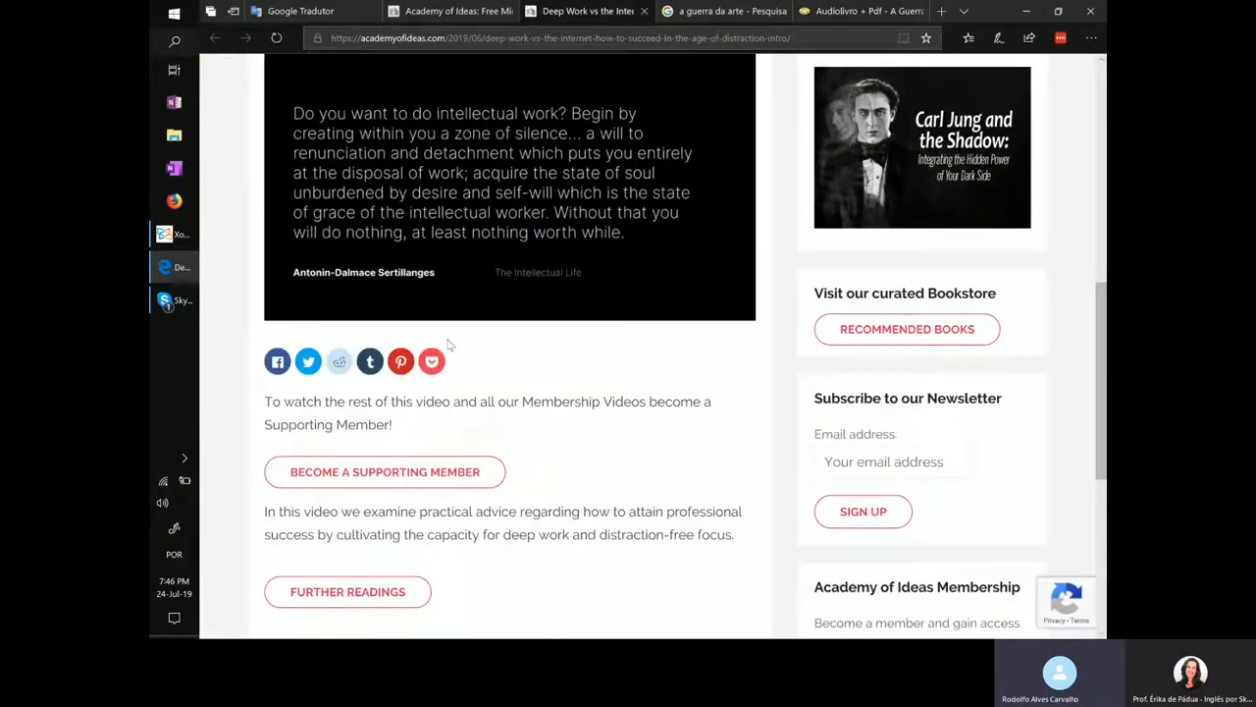
scroll(up, 3)
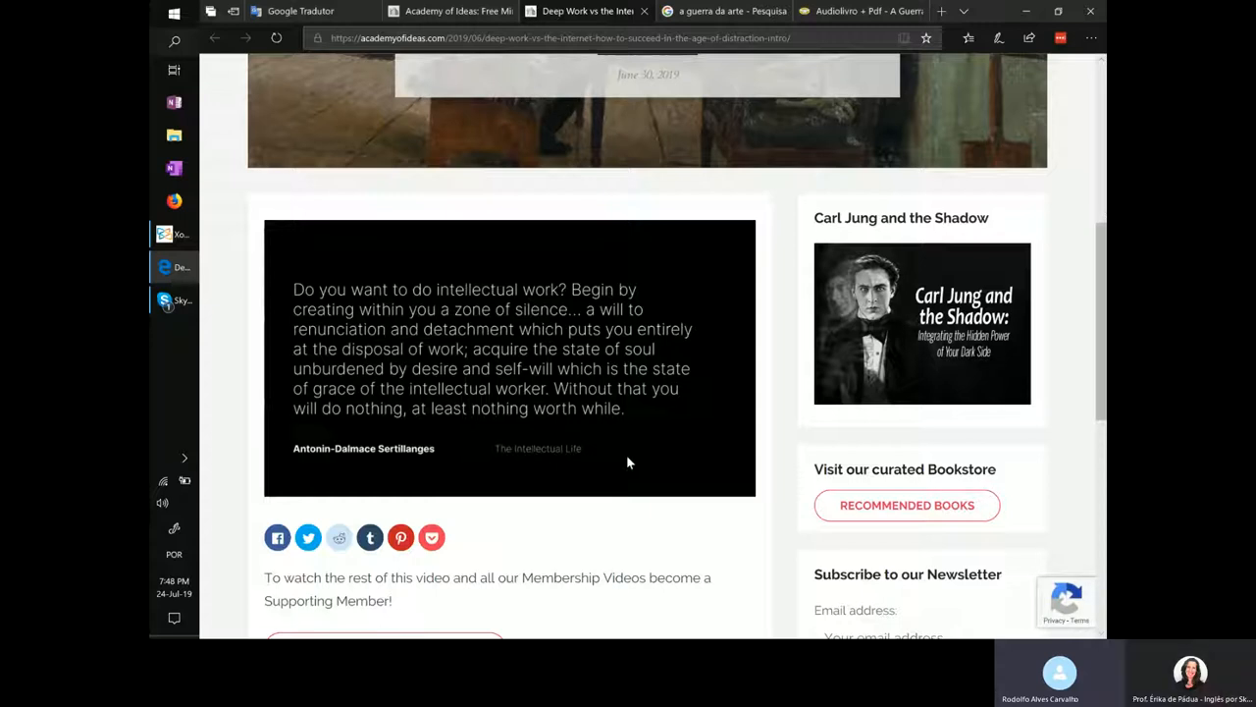
mouse_move(604, 429)
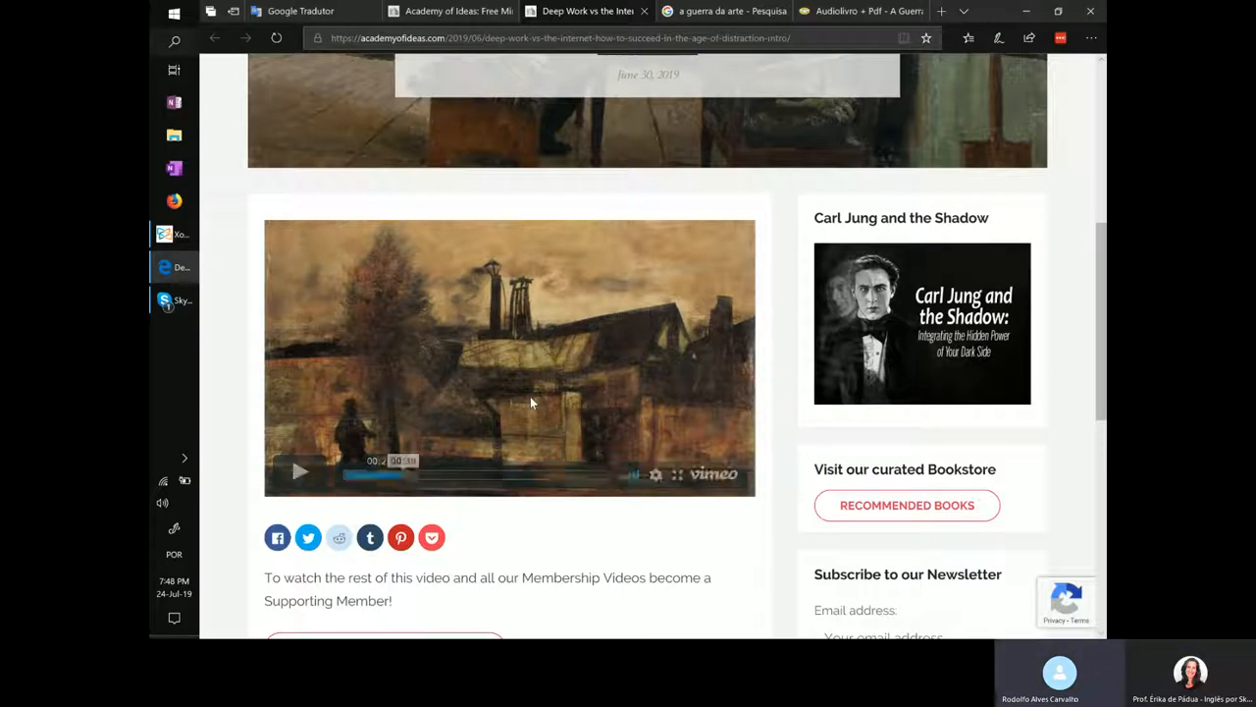
mouse_move(673, 499)
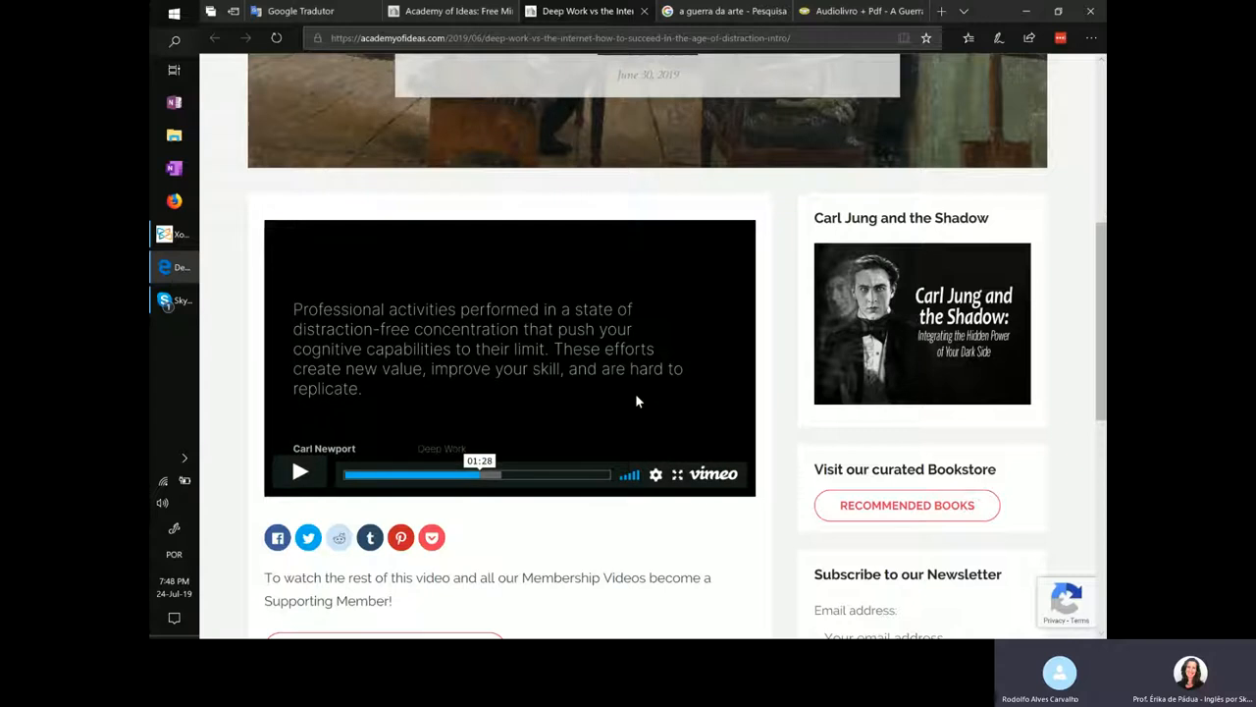
Play the Deep Work preview video, then pause it on the painted desk scene
click(301, 471)
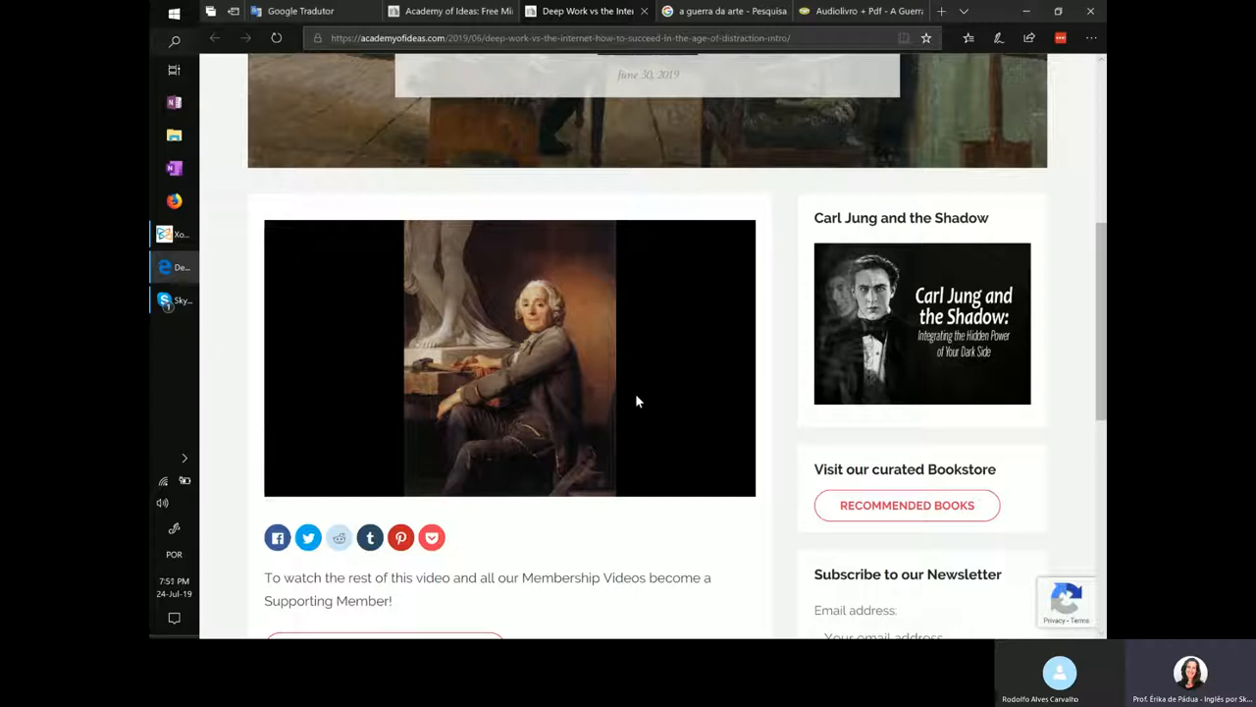
click(509, 359)
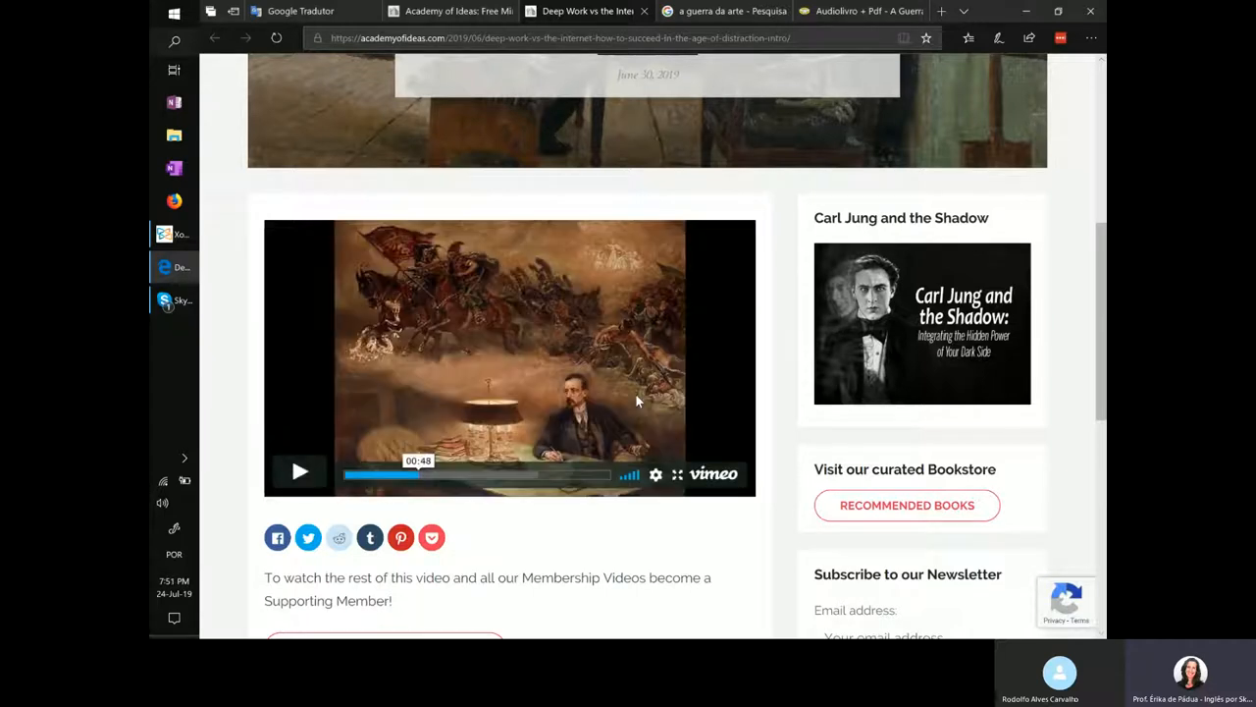
mouse_move(638, 398)
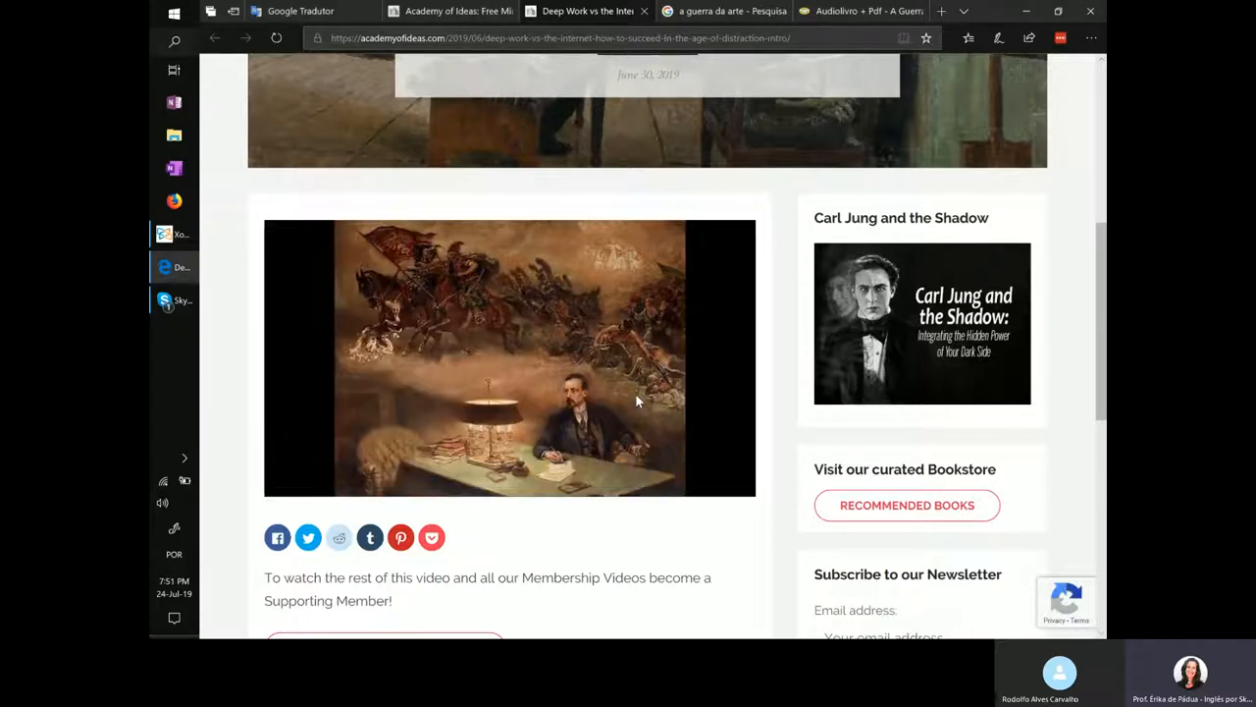